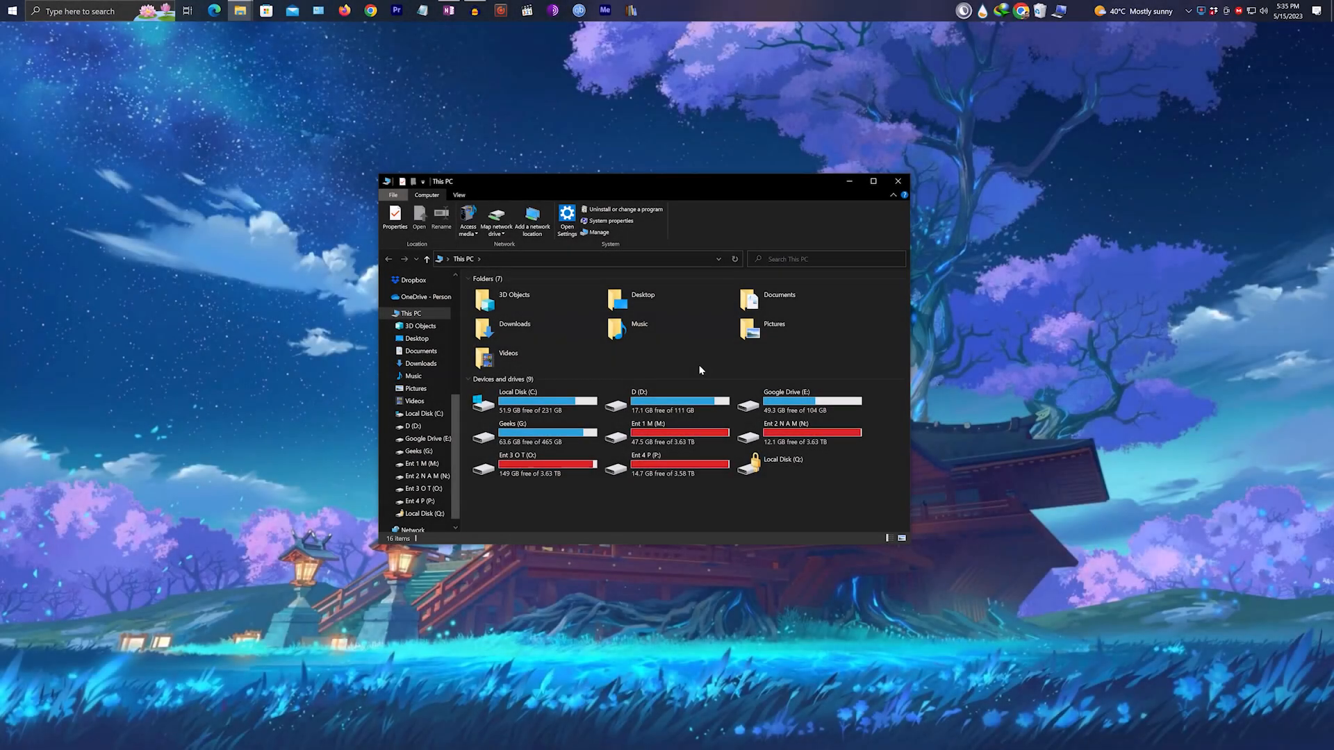
Open the Downloads folder's Properties on its Location tab and select part of its C: path
left_click(514, 329)
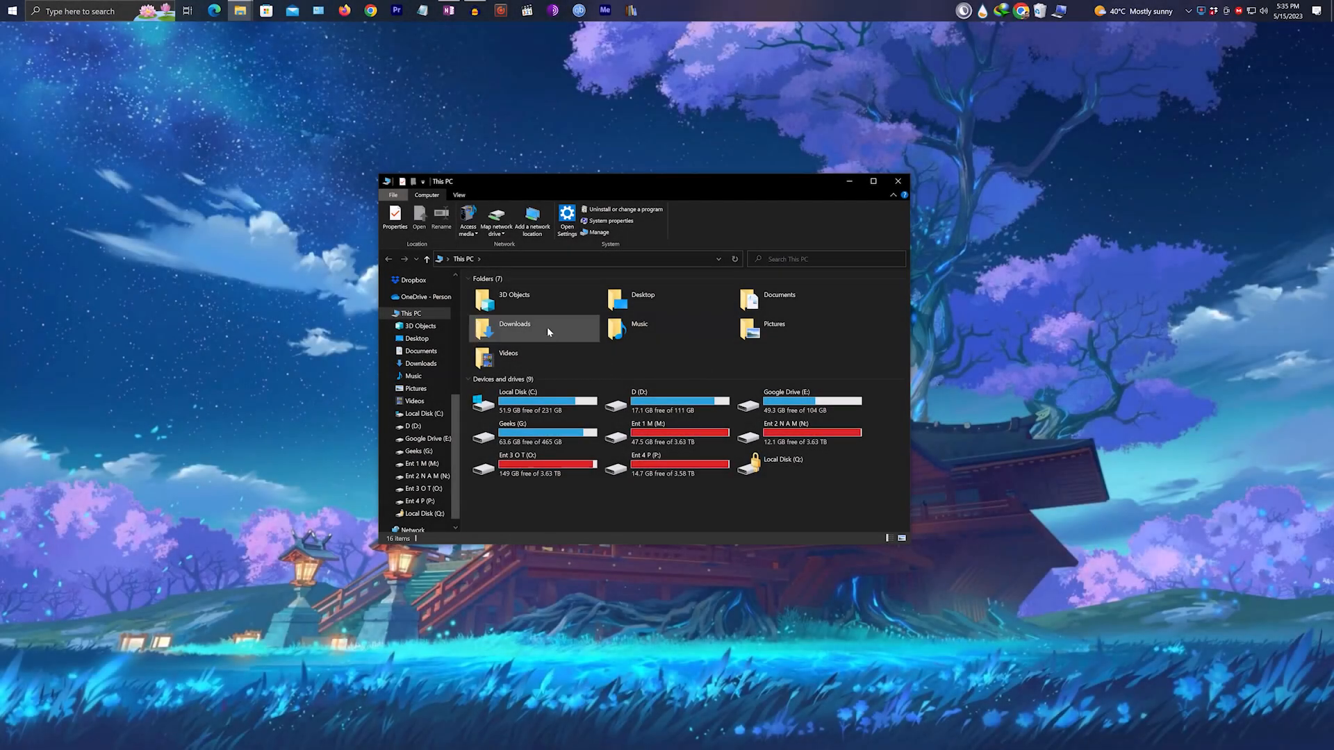
mouse_move(547, 332)
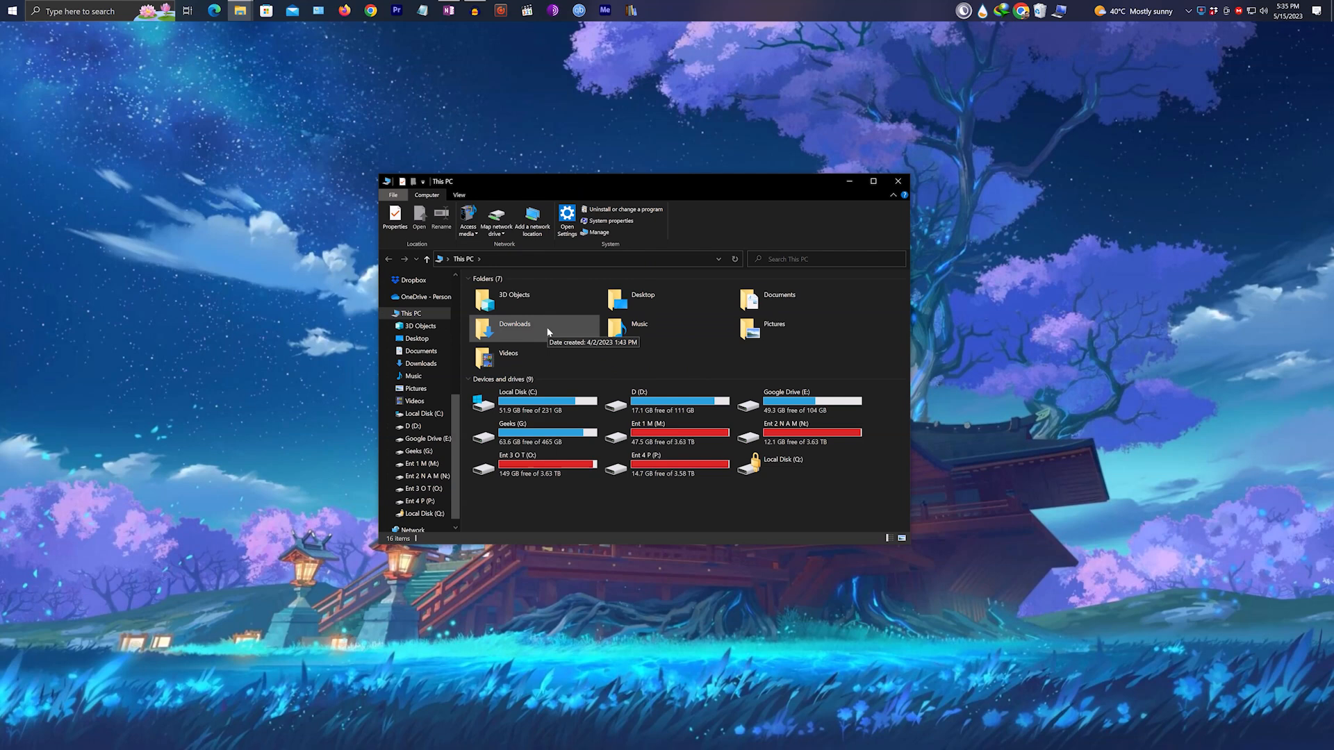
mouse_move(694, 364)
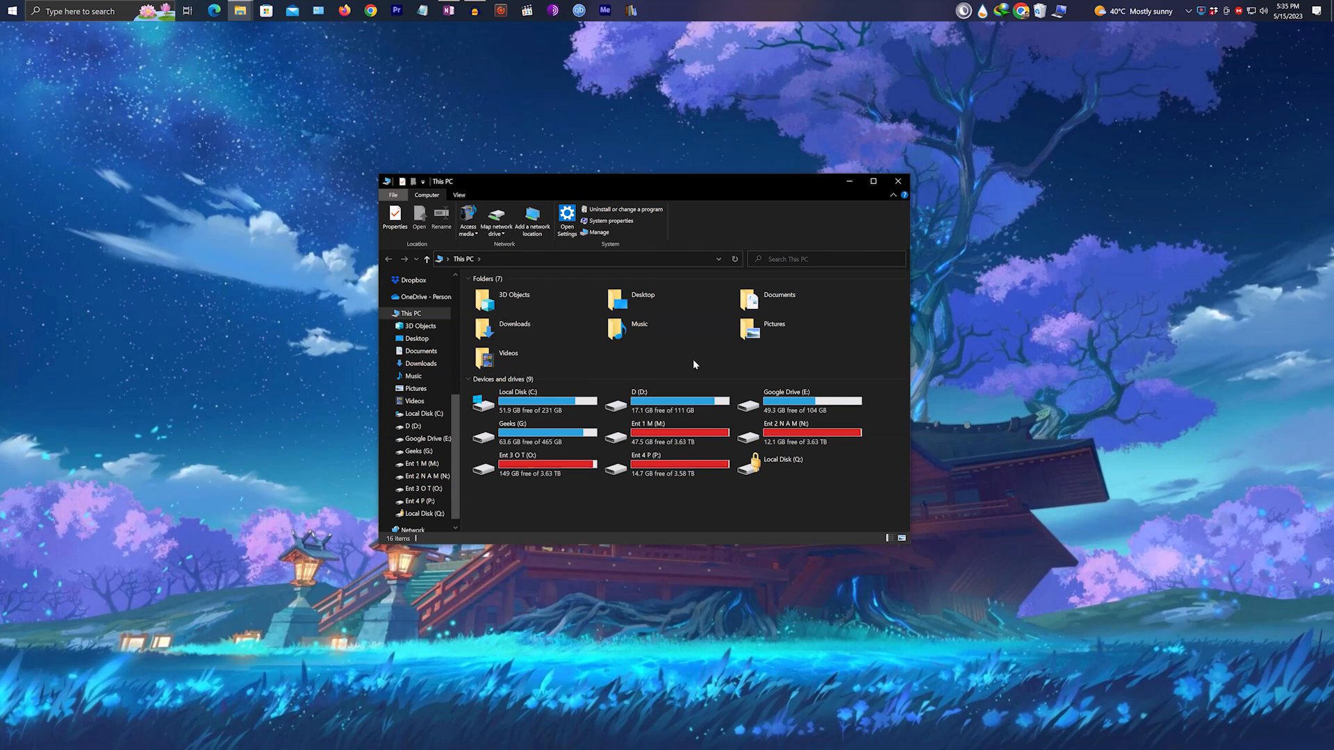
mouse_move(706, 368)
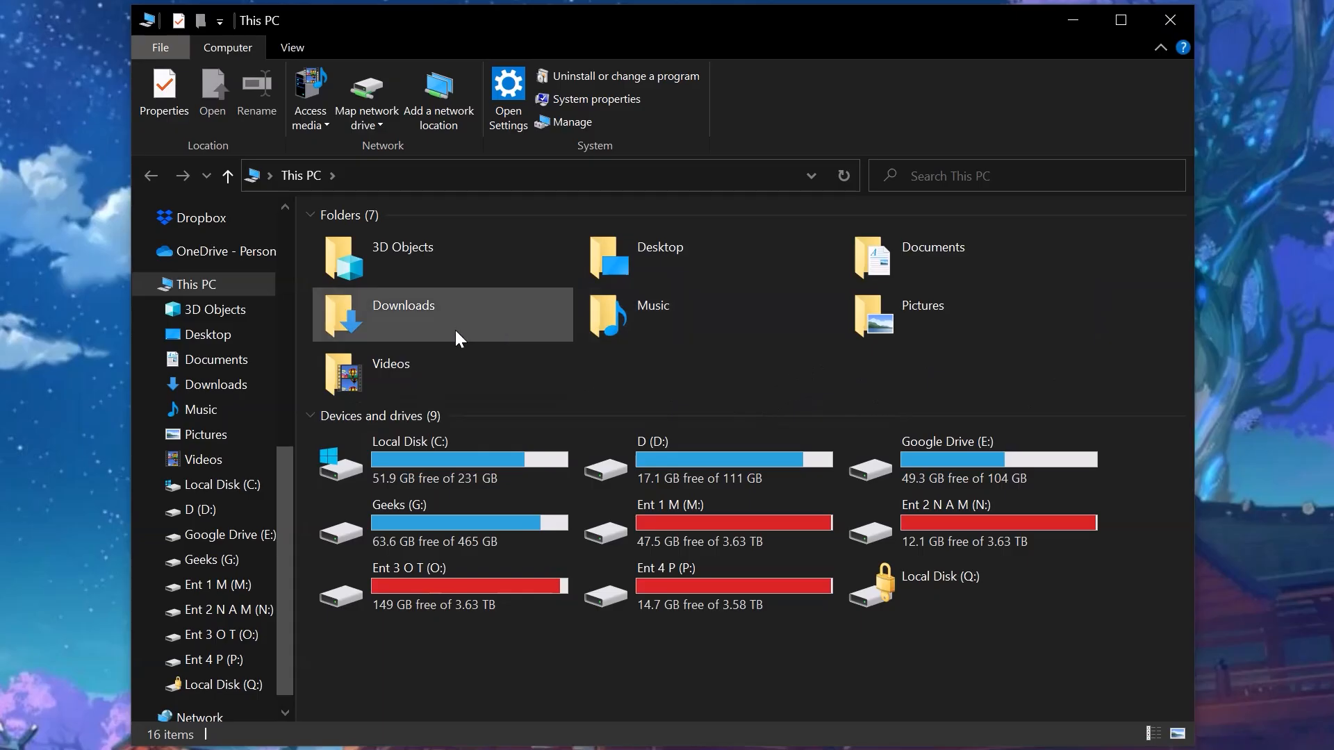
left_click(443, 314)
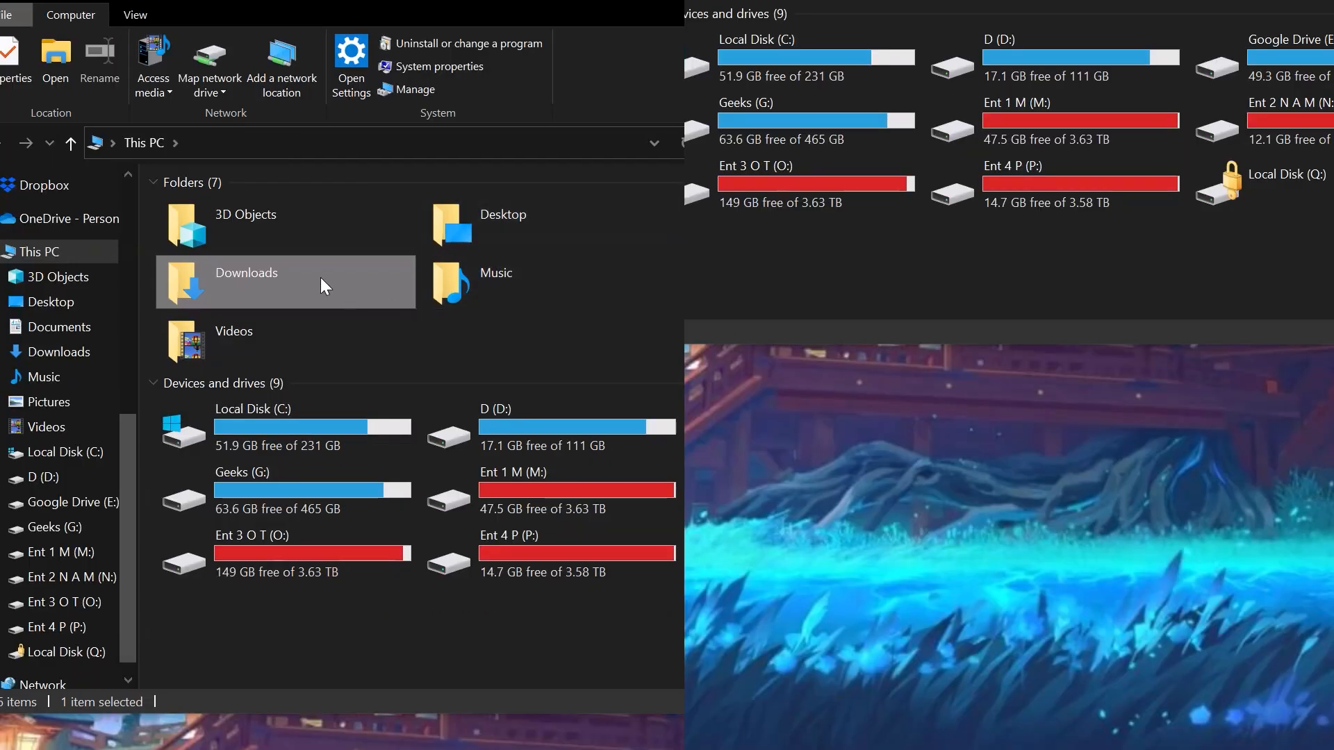
right_click(246, 281)
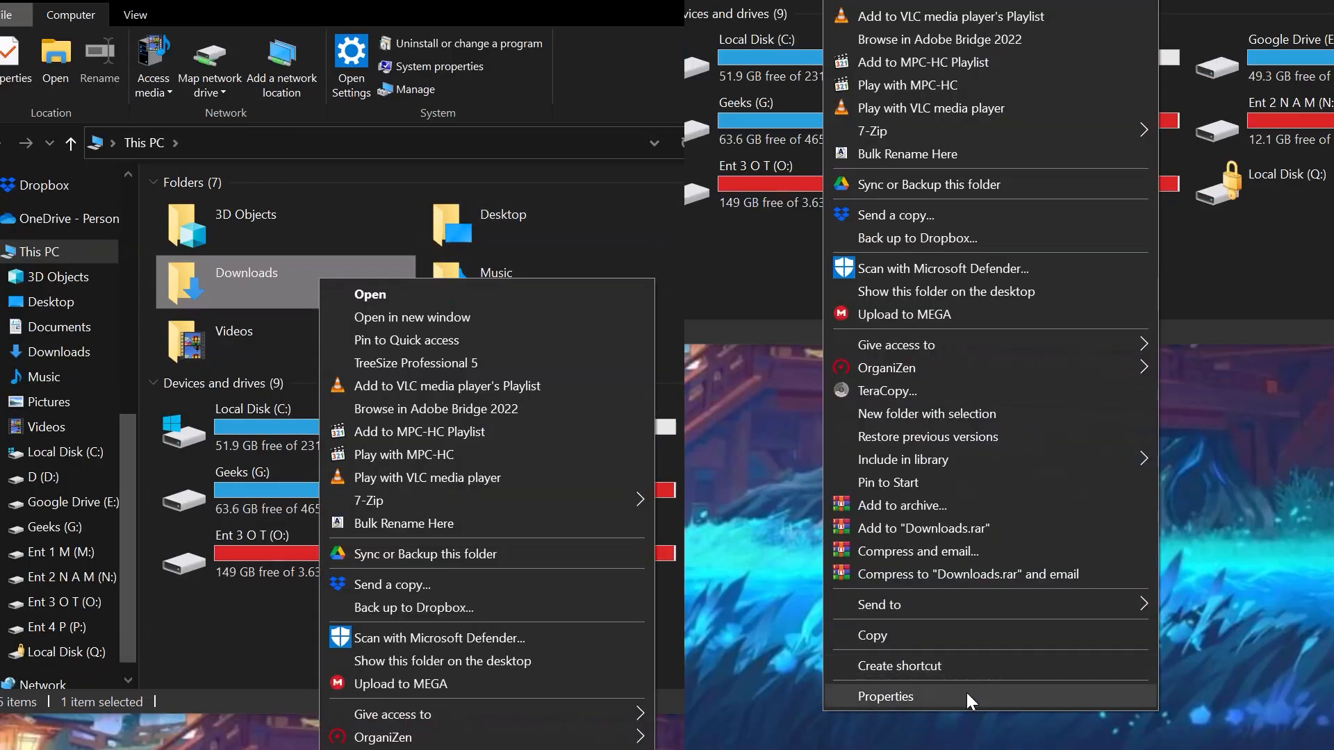
left_click(886, 697)
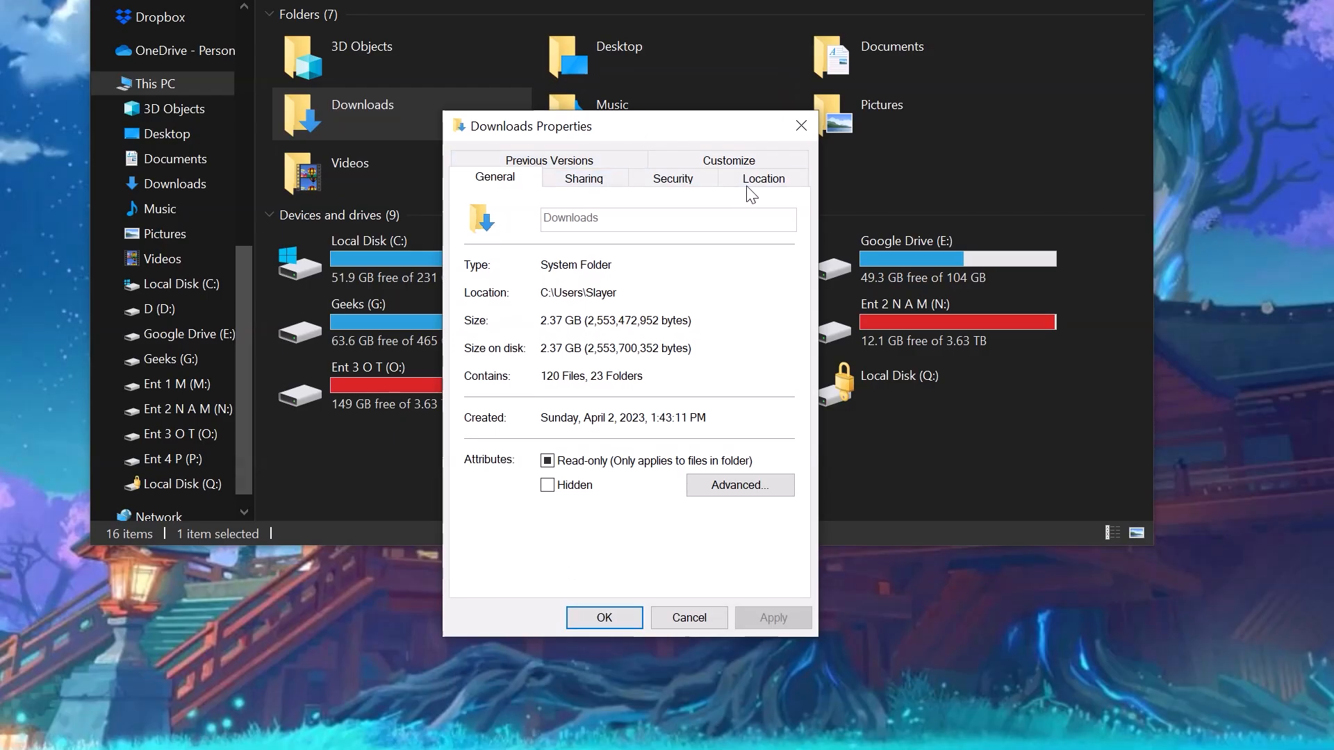
left_click(761, 178)
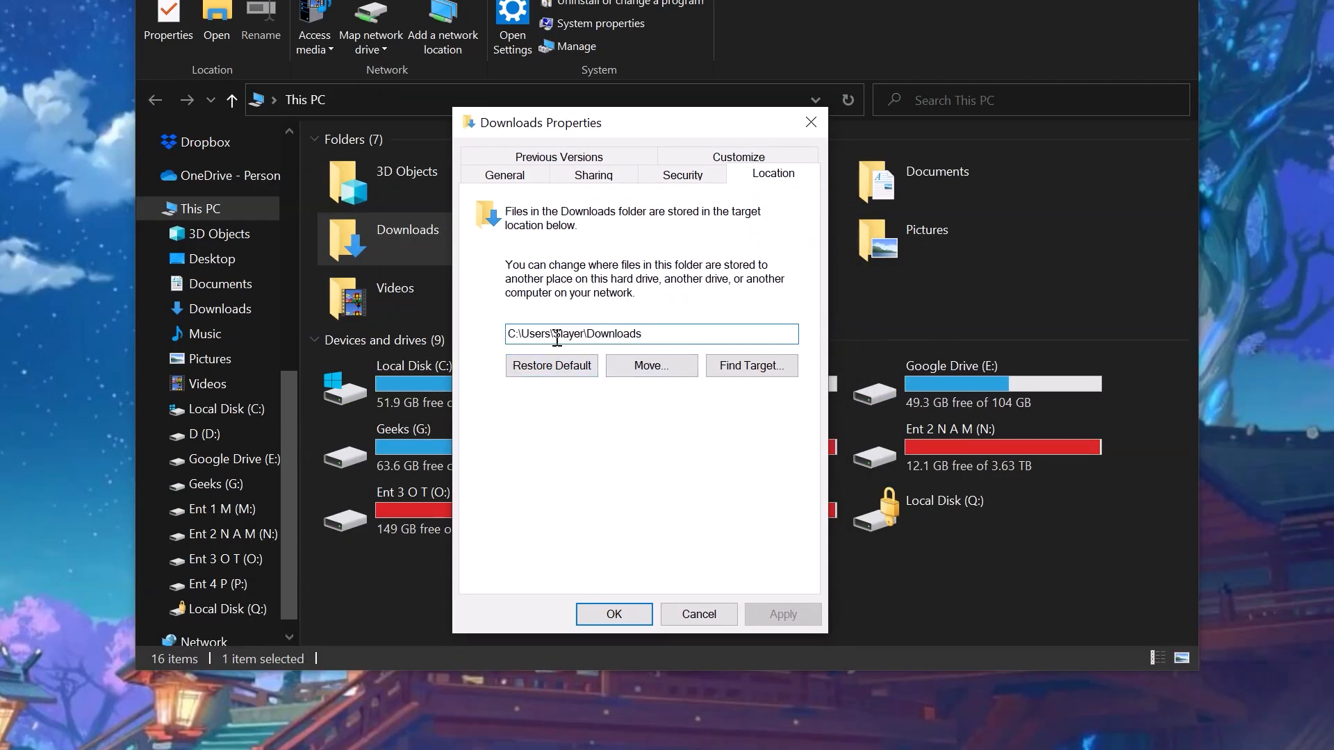
double_click(599, 334)
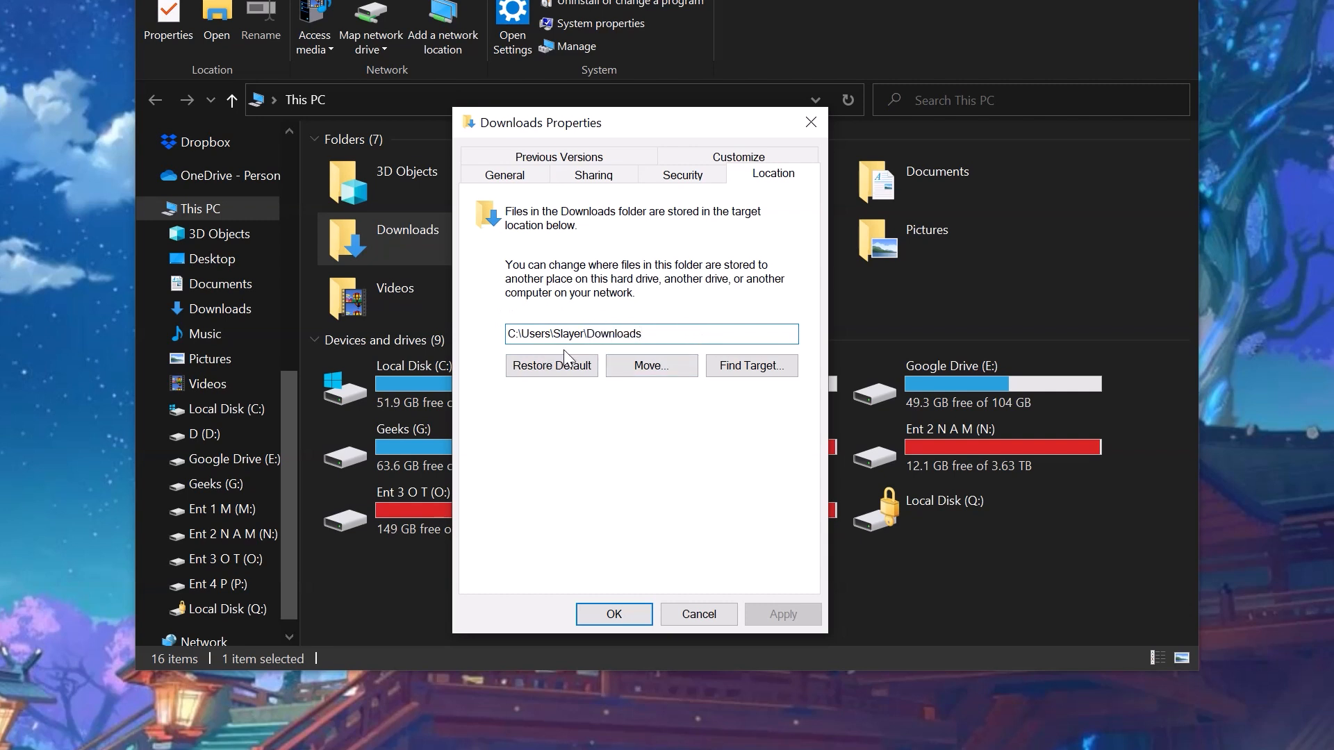
mouse_move(583, 398)
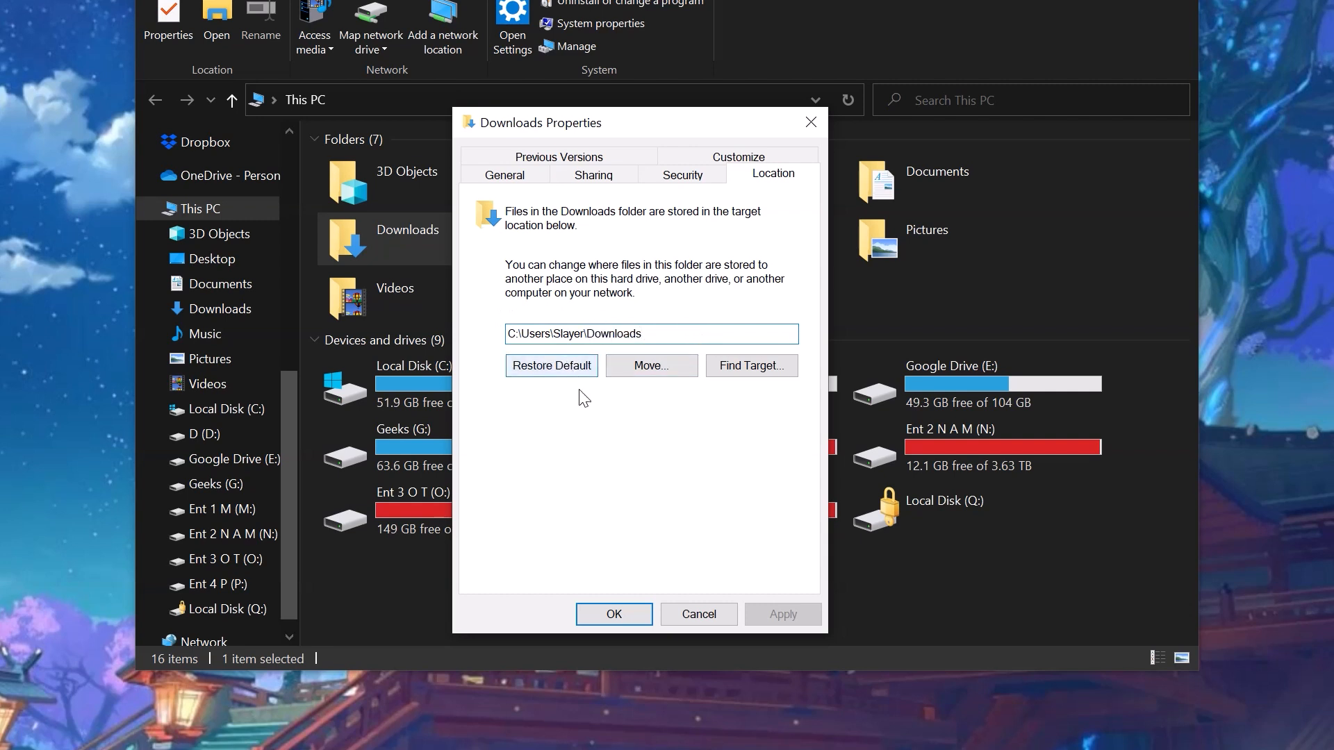
Choose a new D:\testing folder as the Downloads target location
left_click(651, 365)
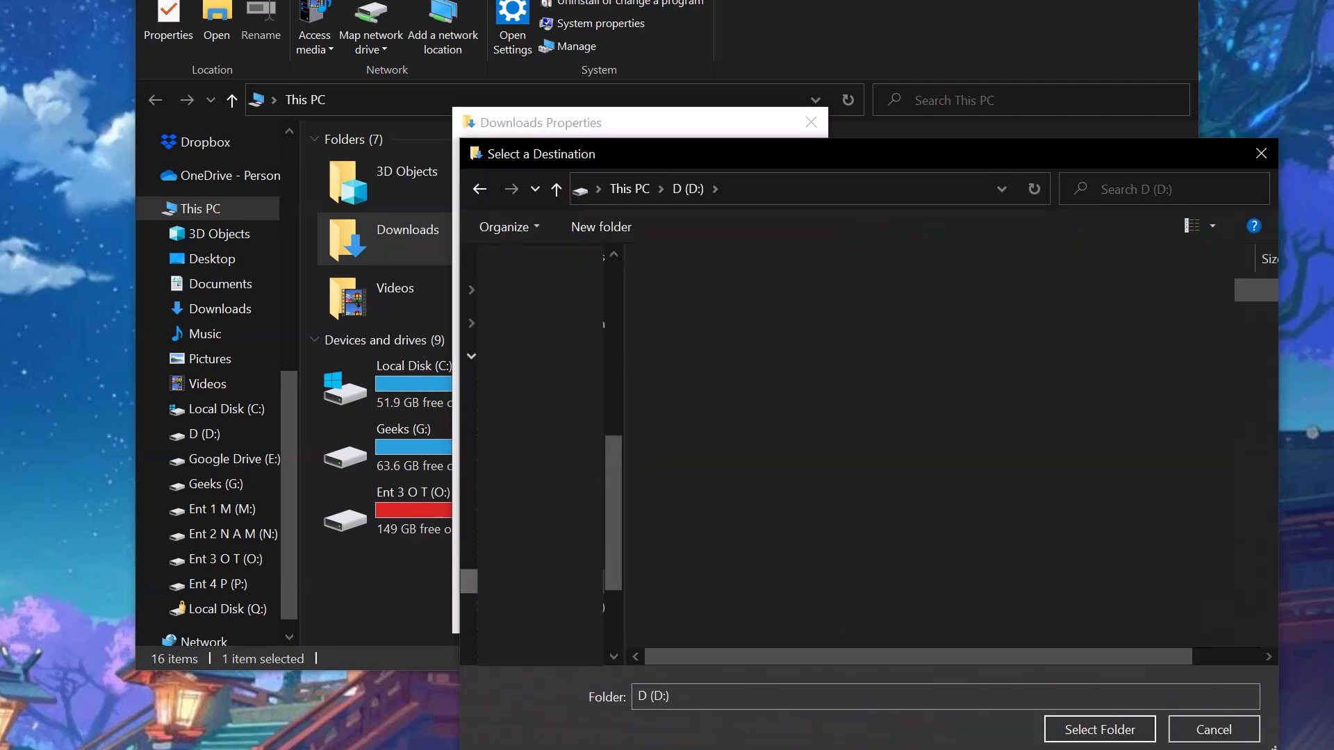
left_click(600, 227)
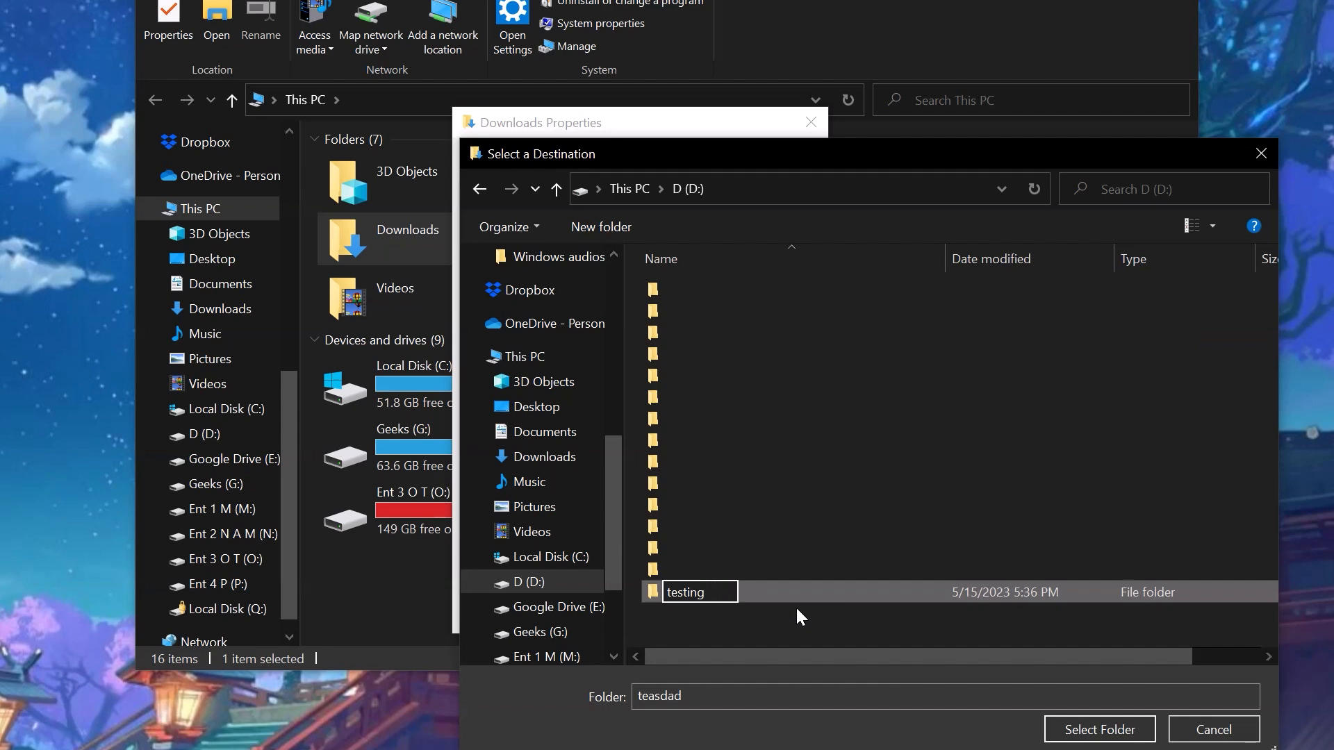
double_click(686, 592)
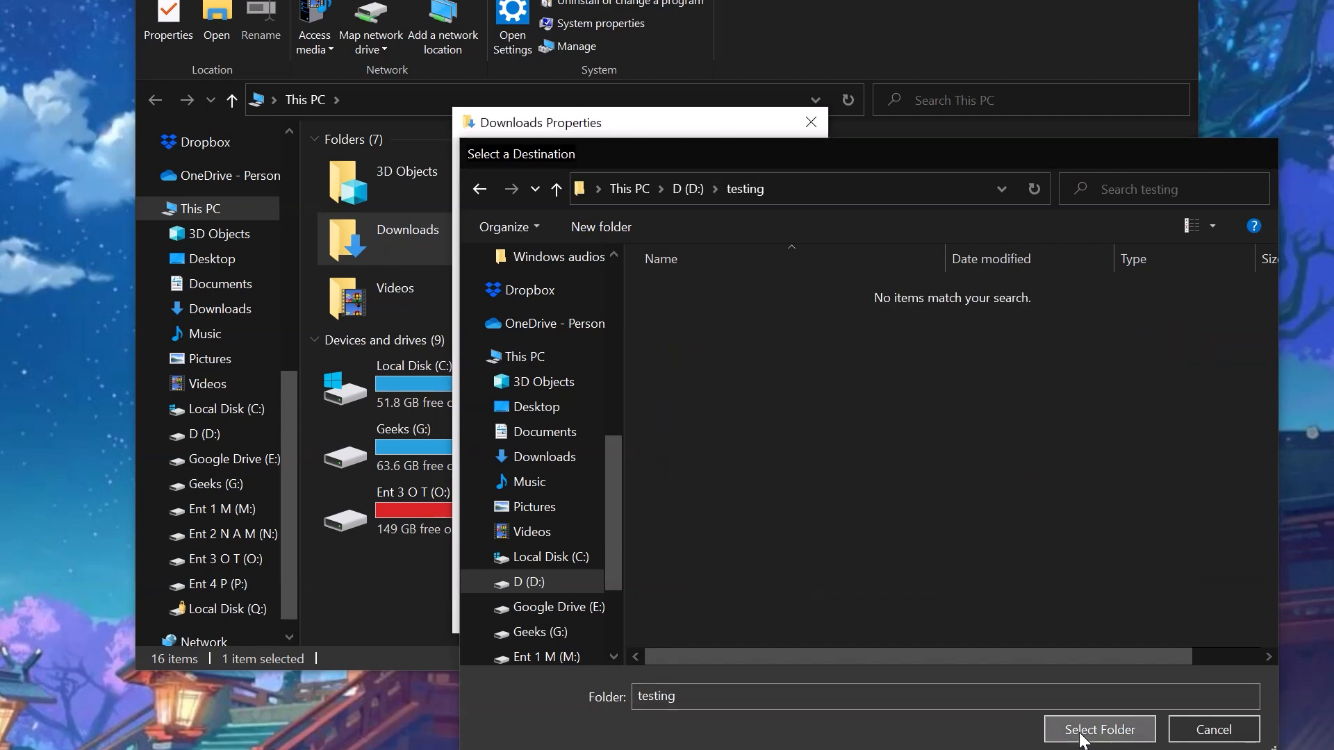
left_click(1098, 729)
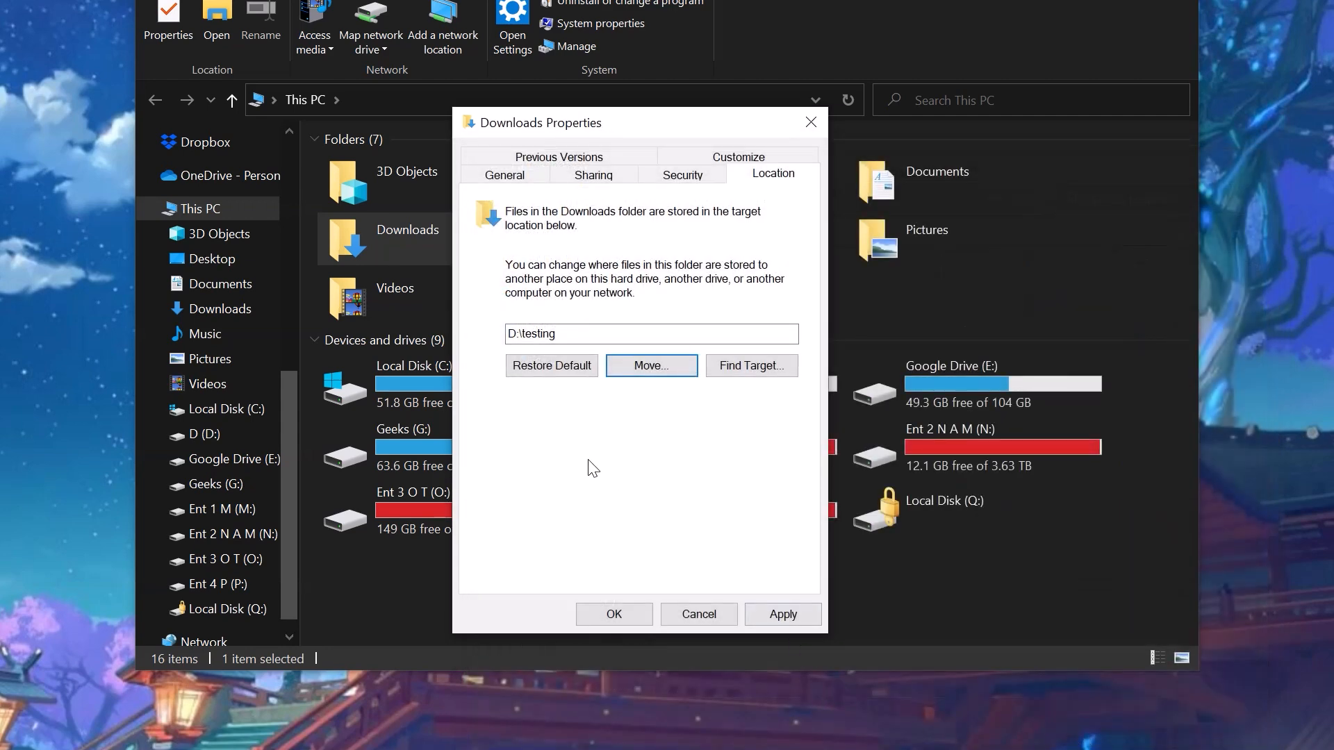
mouse_move(560, 459)
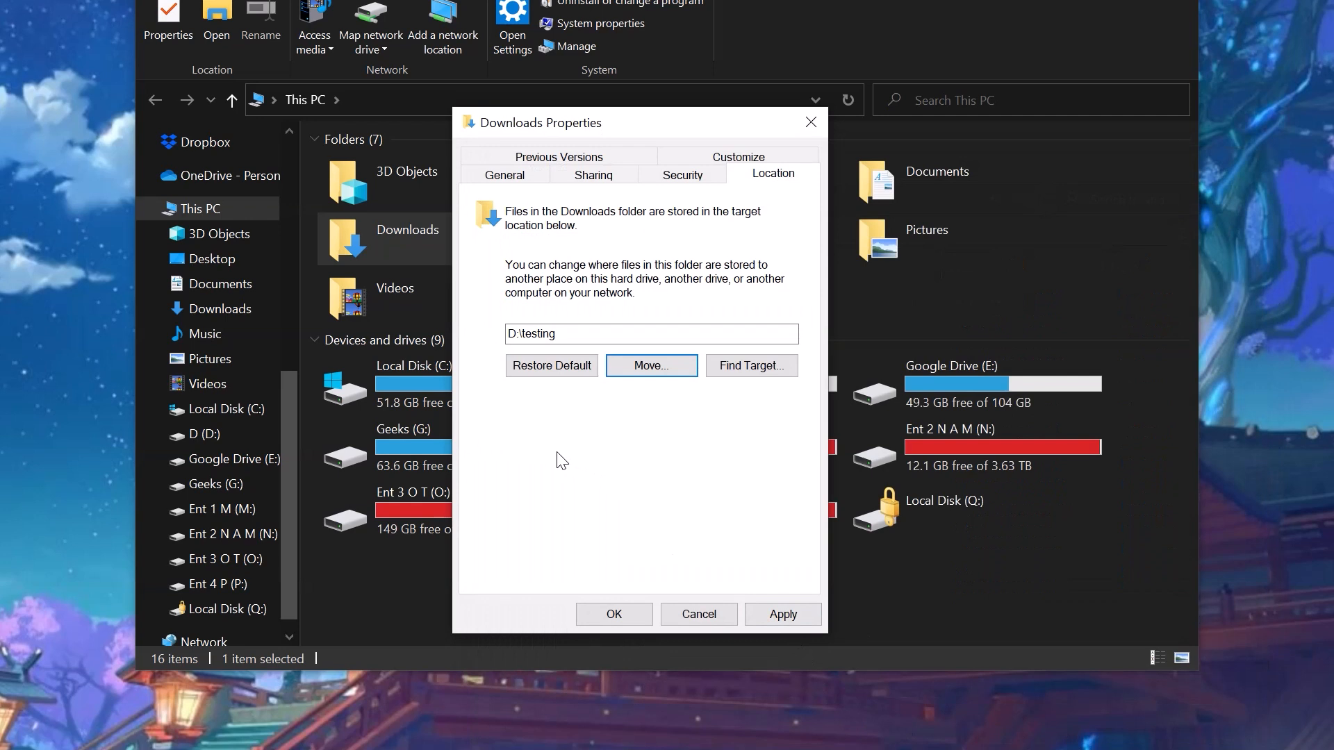
mouse_move(650, 383)
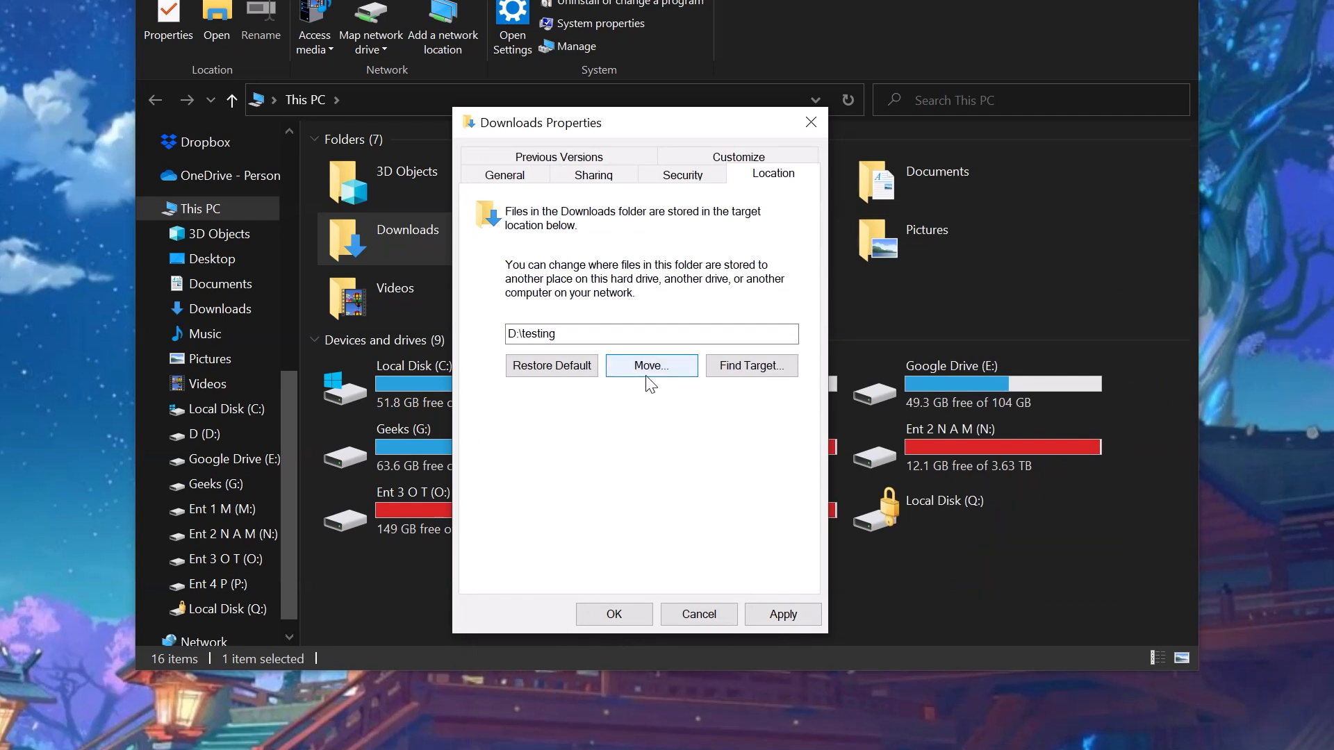
mouse_move(467, 366)
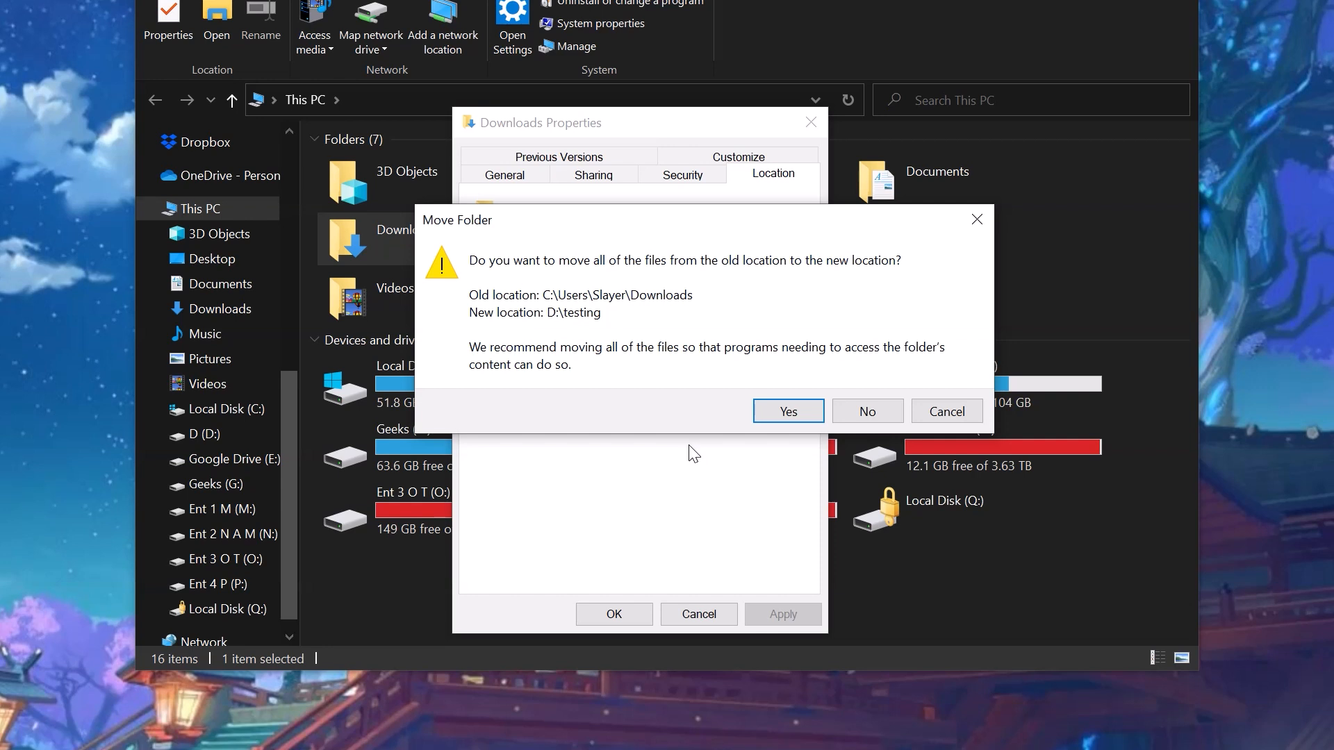
mouse_move(789, 451)
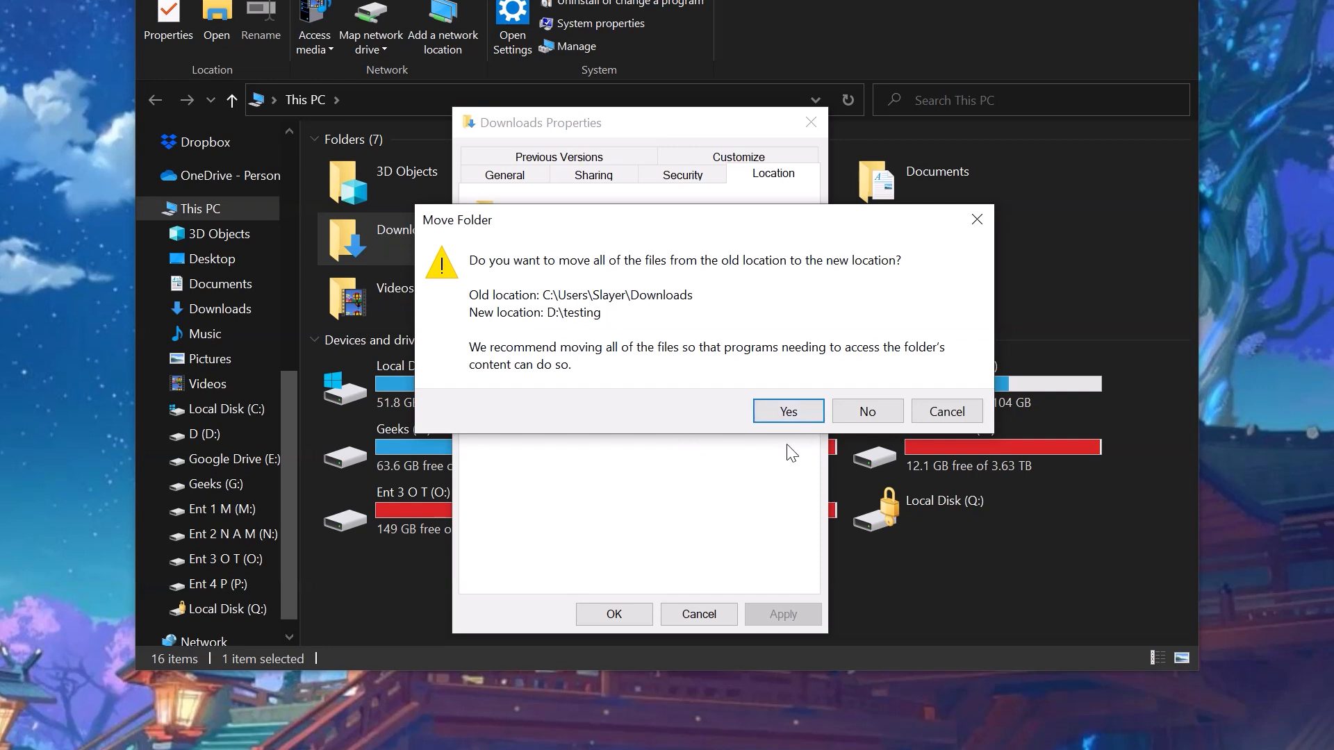
mouse_move(787, 466)
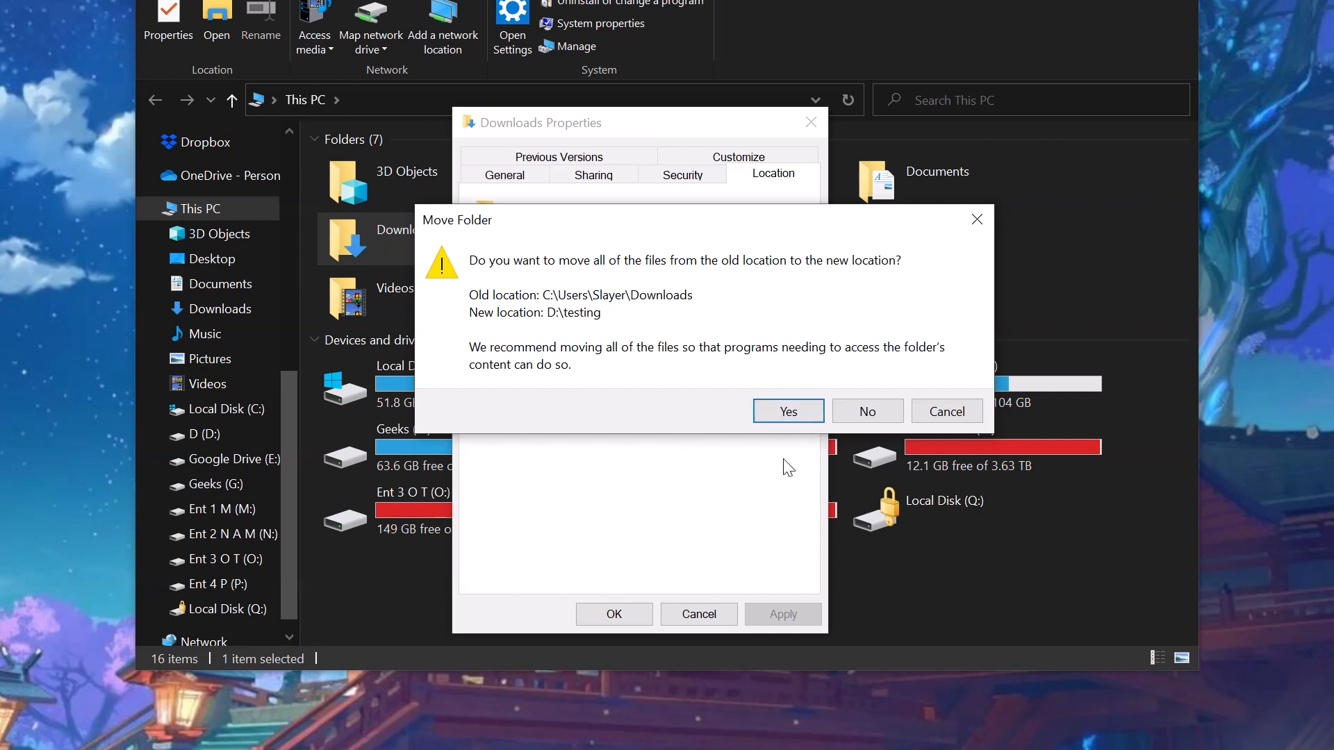
Confirm moving all Downloads files from C: to D:\testing
left_click(787, 410)
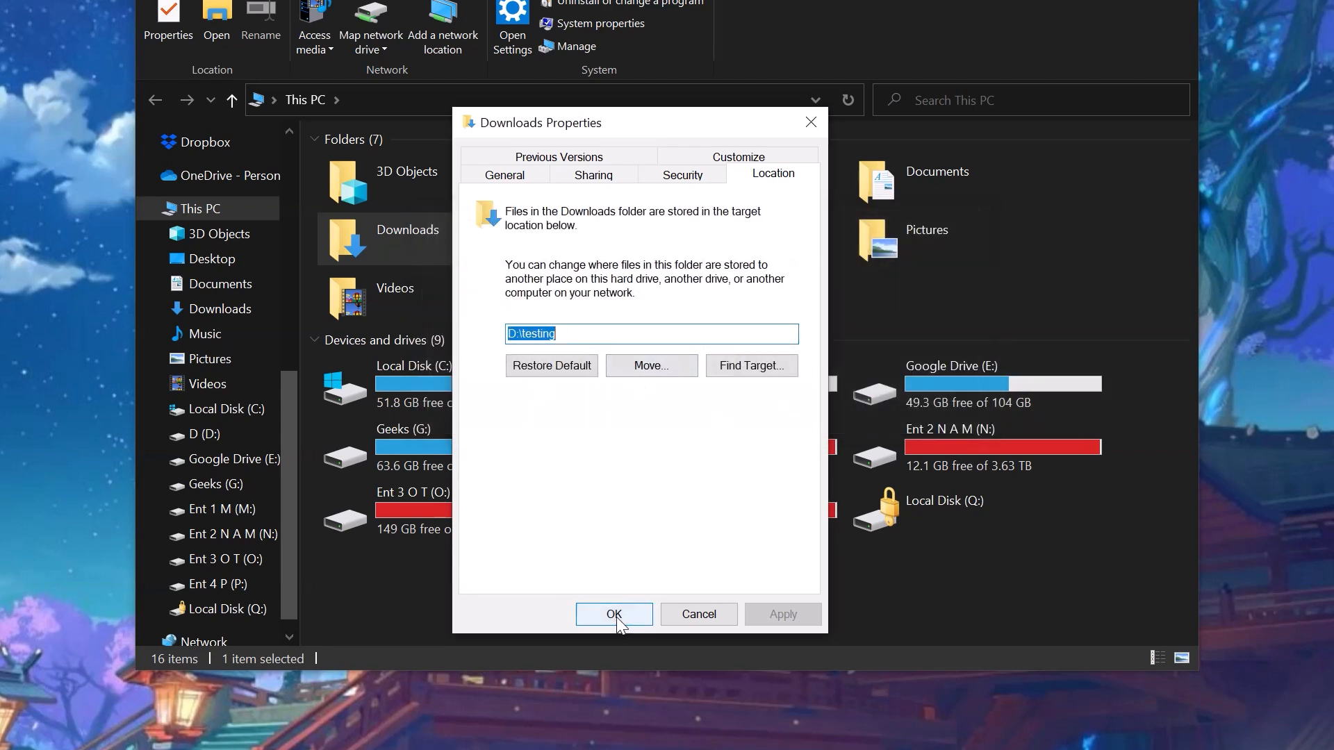
Close Downloads Properties with OK and open the empty Downloads folder on drive D
left_click(613, 614)
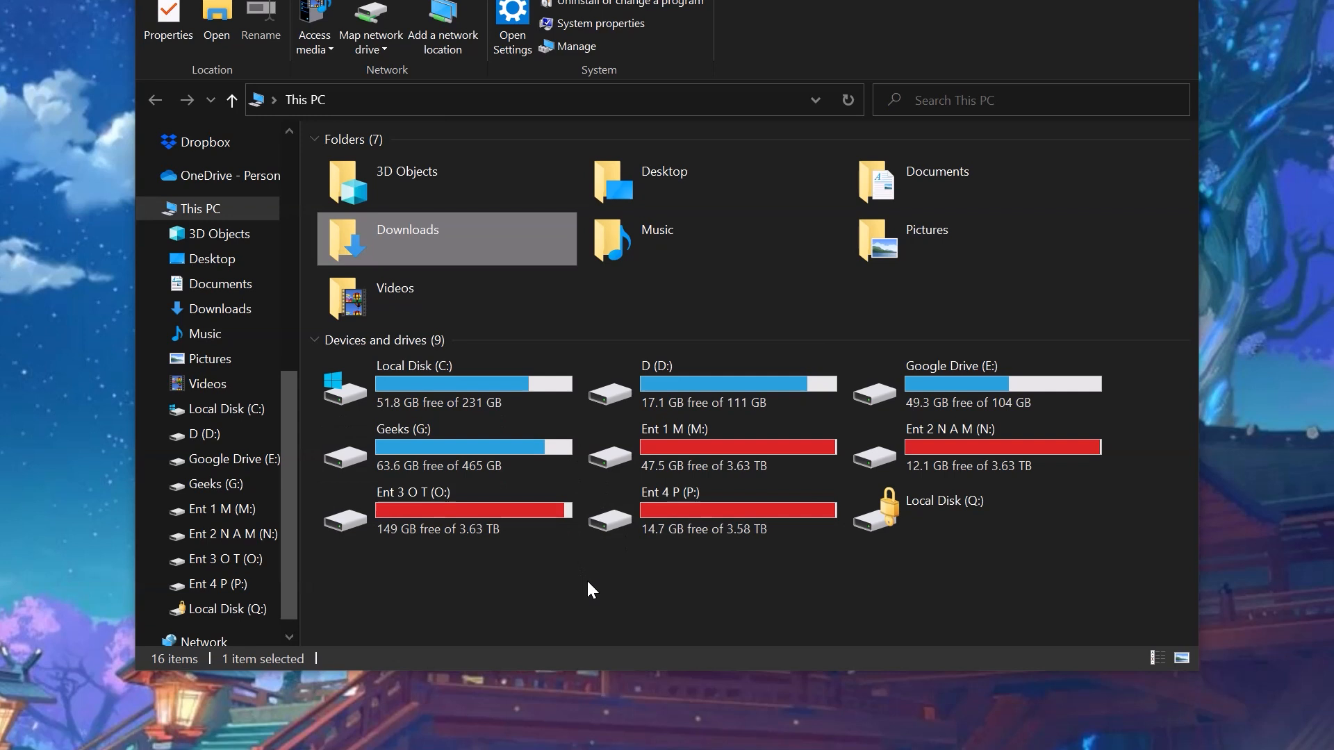
mouse_move(675, 434)
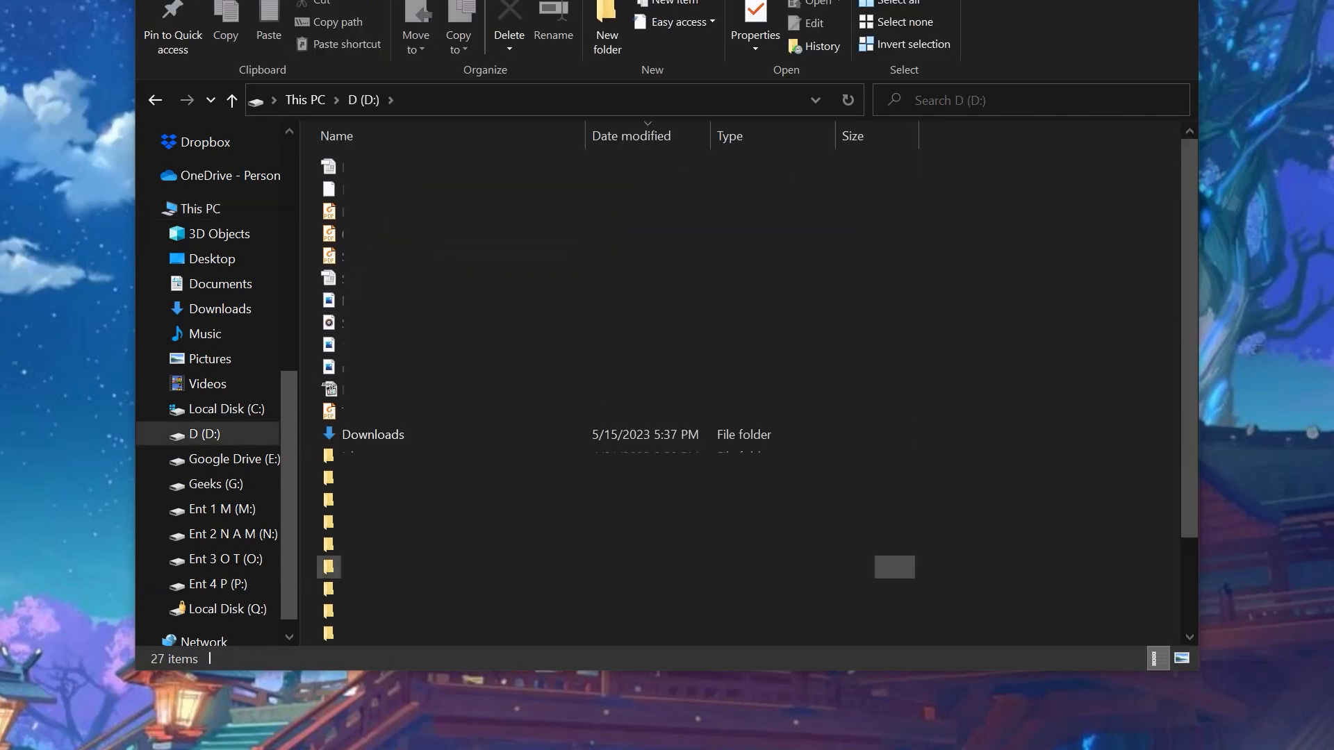
left_click(372, 434)
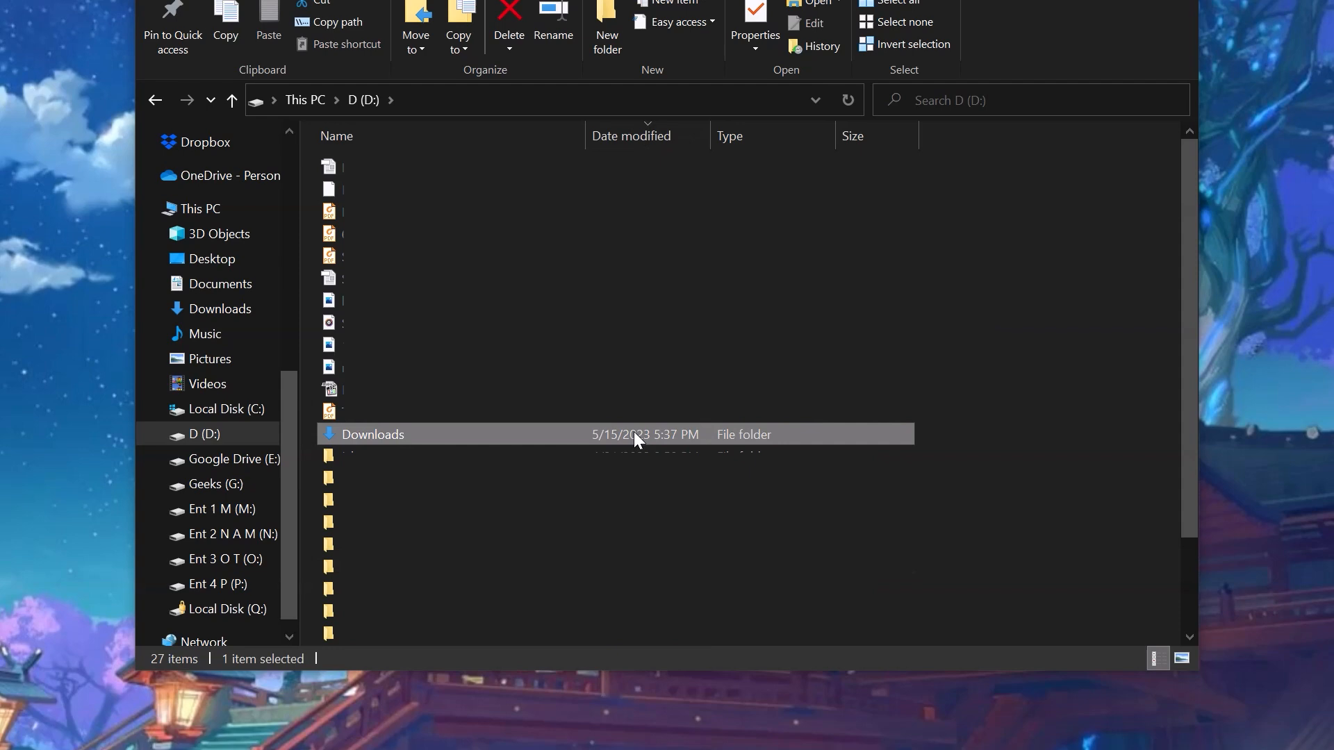
double_click(372, 433)
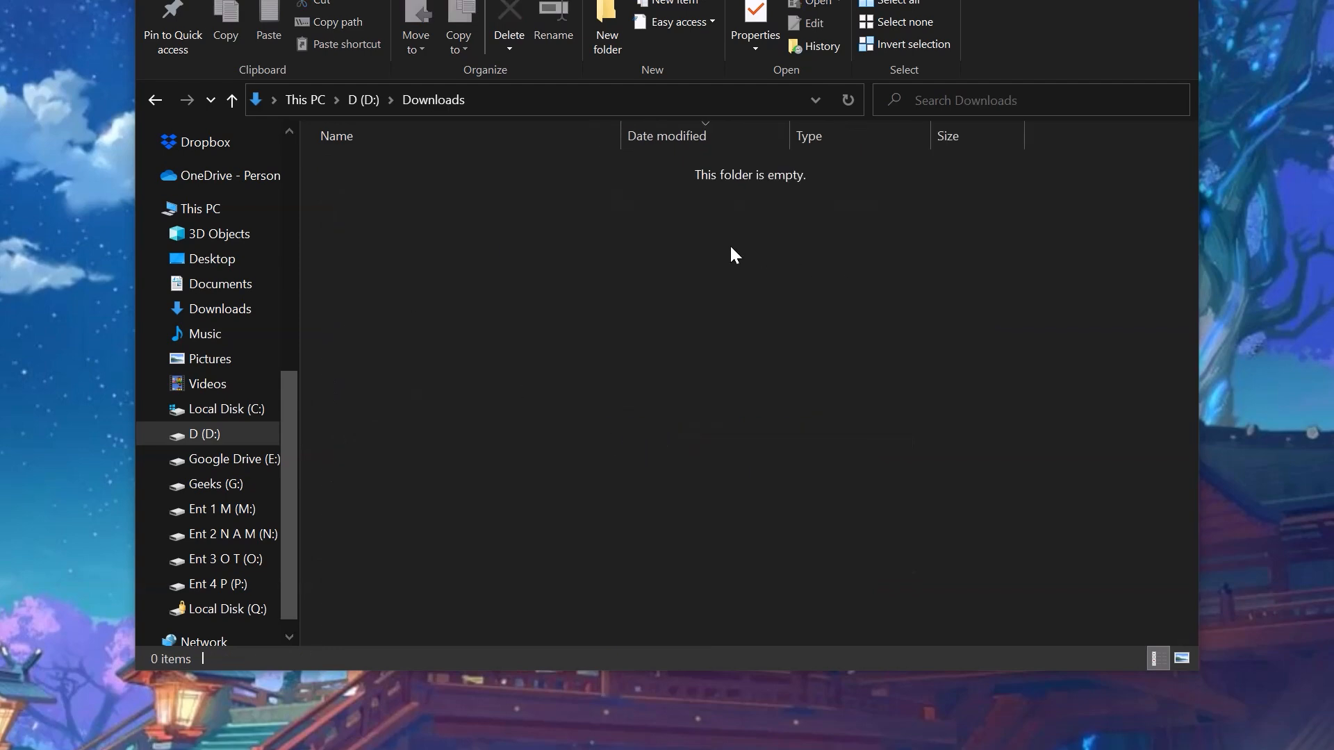
mouse_move(666, 262)
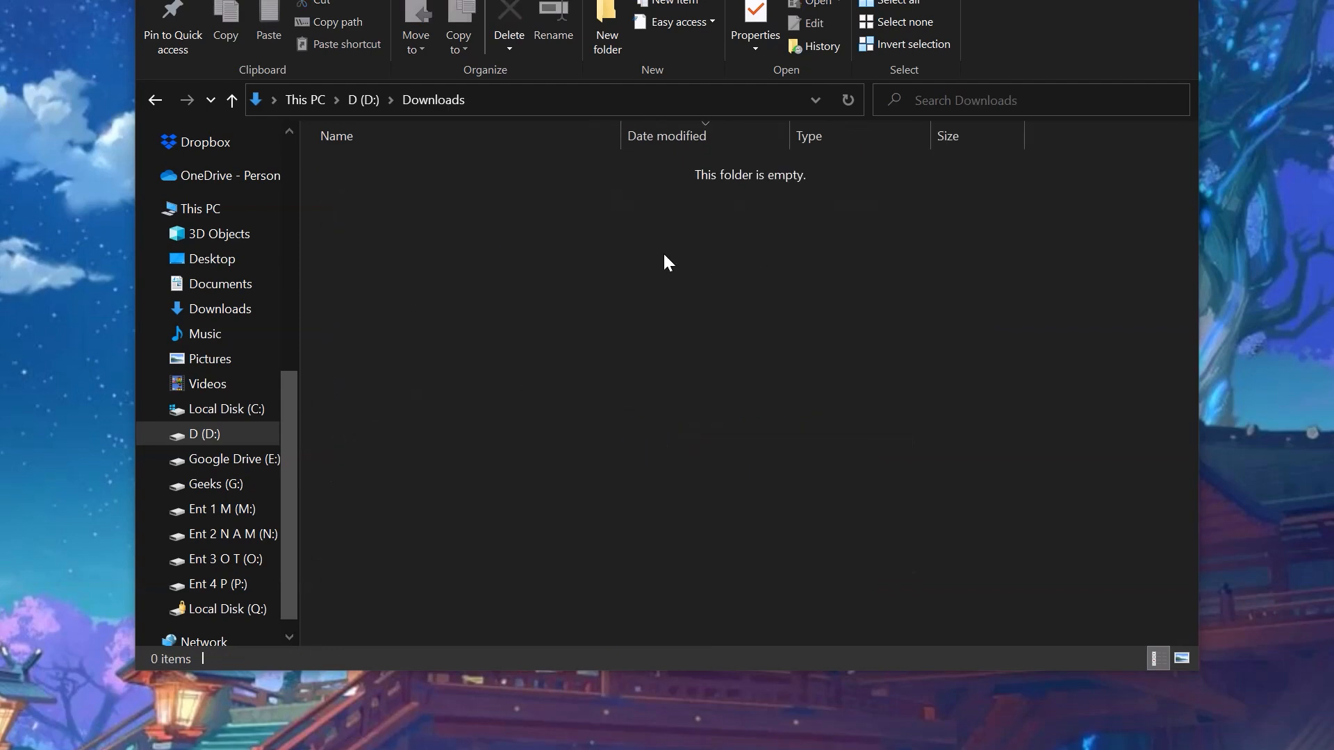